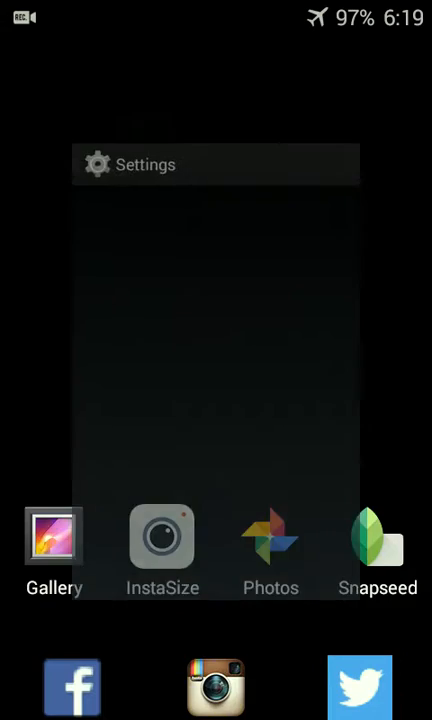
# - Review About phone > Status (battery, network, identification) in Settings, then return to About phone
pyautogui.click(216, 164)
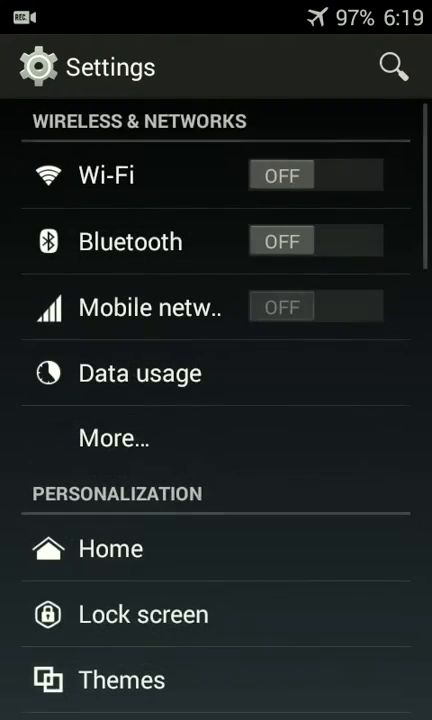
pyautogui.scroll(-3)
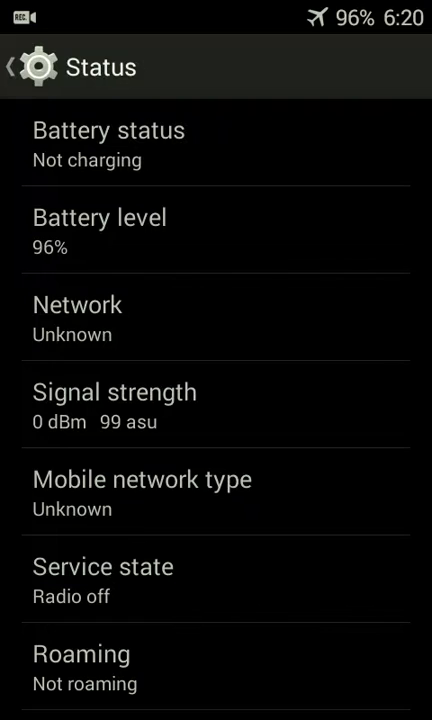
pyautogui.scroll(-3)
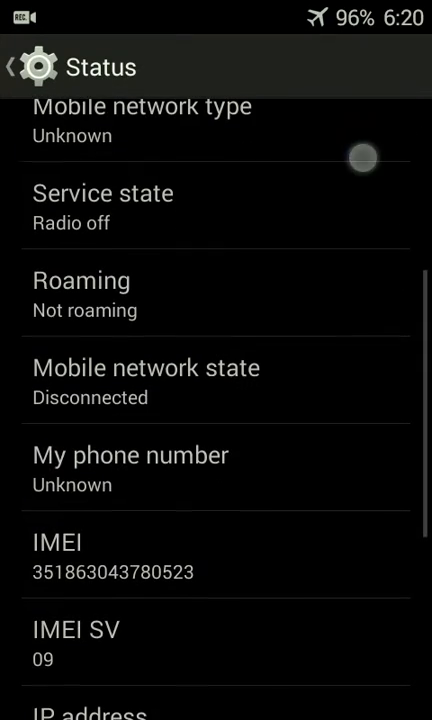
pyautogui.scroll(3)
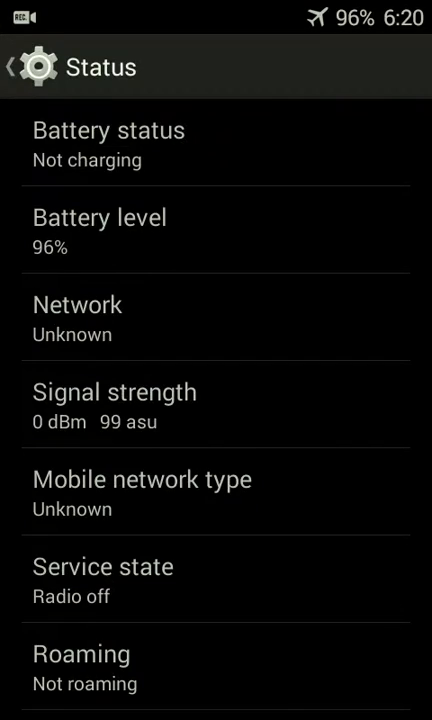
pyautogui.click(16, 68)
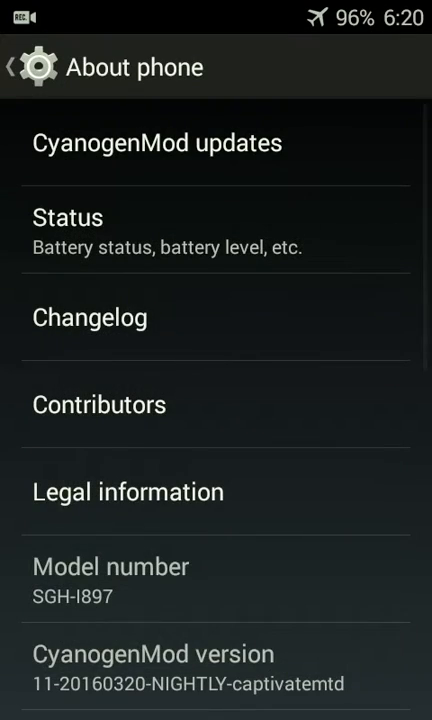
pyautogui.scroll(-3)
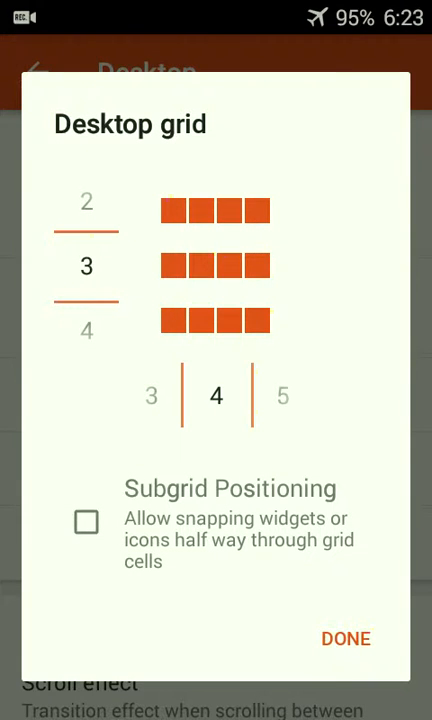
# - Set the Nova desktop grid to 3 by 4 with the Simple scroll effect
pyautogui.click(344, 638)
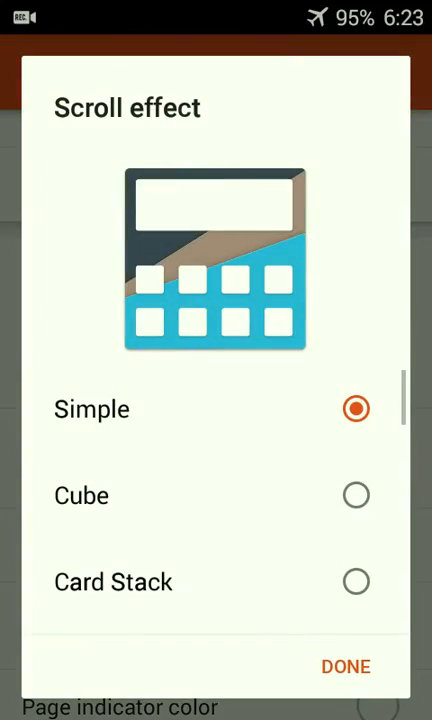
pyautogui.click(346, 666)
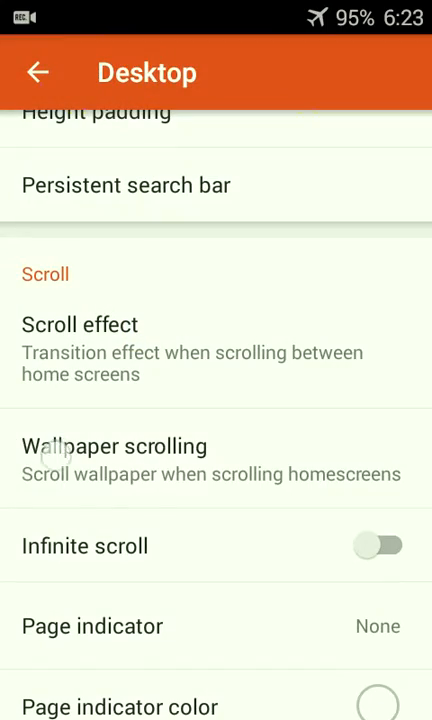
pyautogui.click(36, 72)
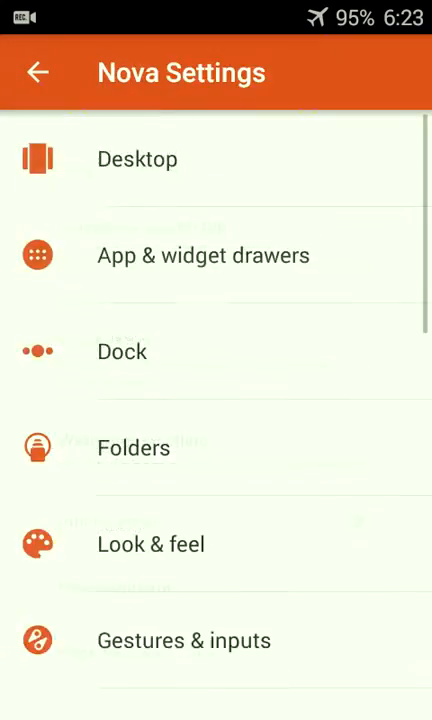
# - Set the app drawer grid to 4 by 4 in the App & widget drawer settings
pyautogui.click(204, 256)
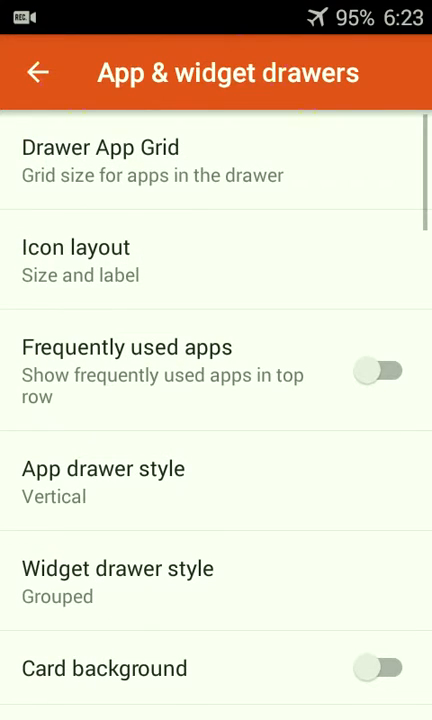
pyautogui.click(110, 148)
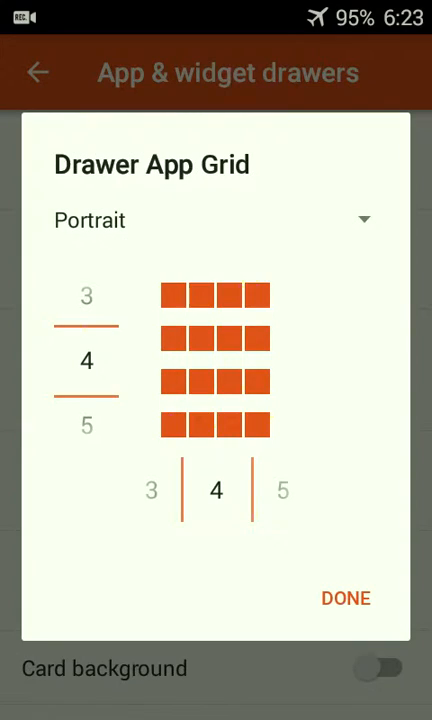
pyautogui.click(344, 596)
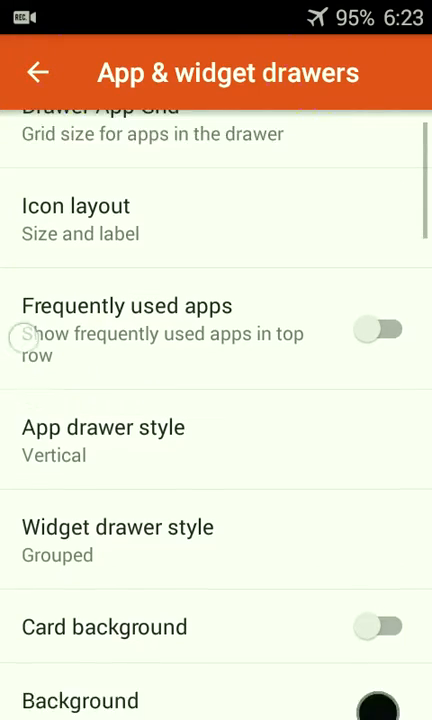
pyautogui.click(36, 72)
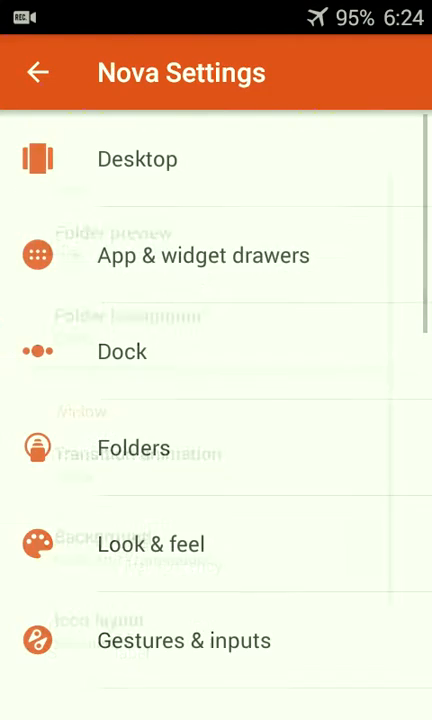
# - Browse the Look & feel options and return to the main Nova settings list
pyautogui.click(150, 544)
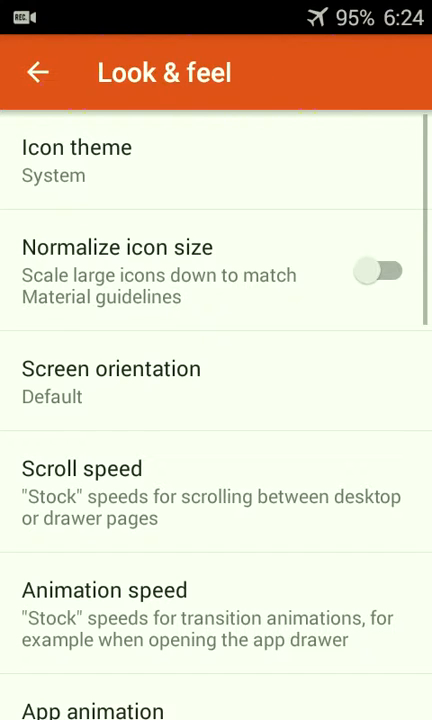
pyautogui.scroll(-3)
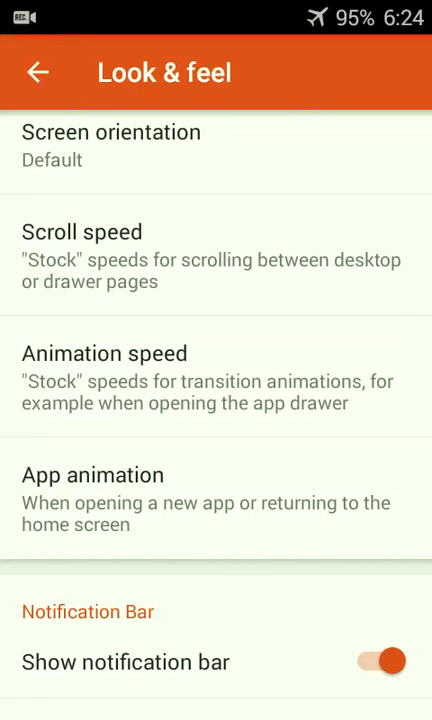
pyautogui.click(36, 72)
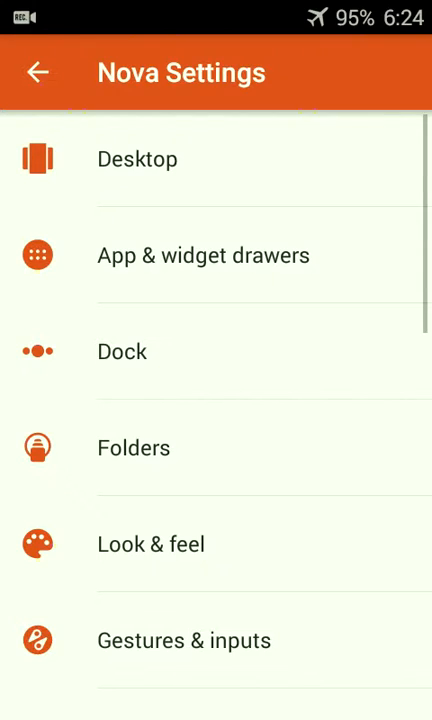
# - Try A Better Camera's viewfinder with grid and DRO on, then enter home screen edit mode
pyautogui.click(38, 72)
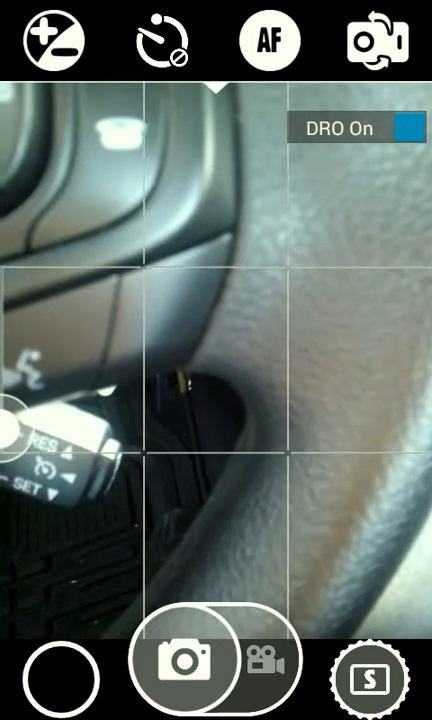
pyautogui.click(368, 676)
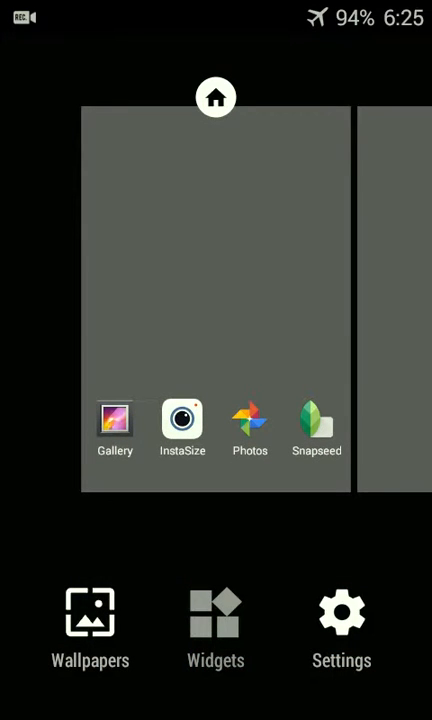
# - Add an ABC Launcher camera widget from the widget list to the home screen
pyautogui.click(216, 624)
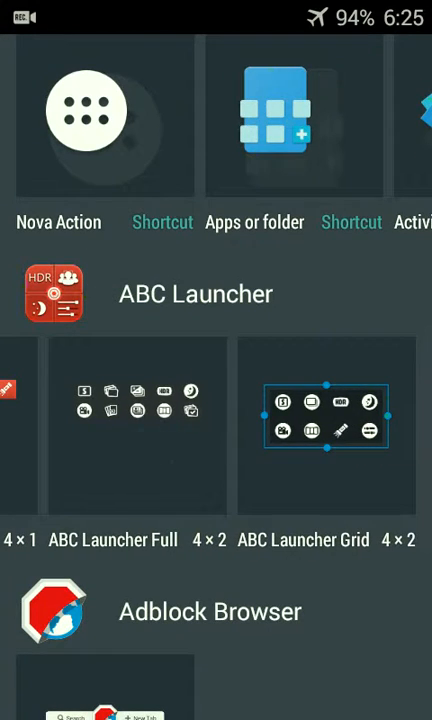
pyautogui.hscroll(3)
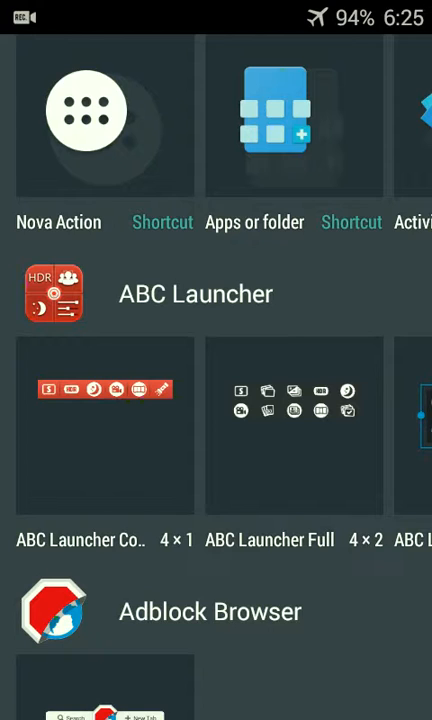
pyautogui.hscroll(-3)
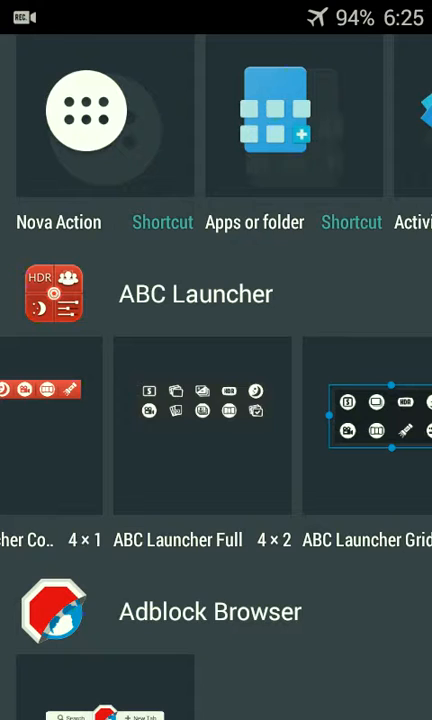
pyautogui.click(178, 442)
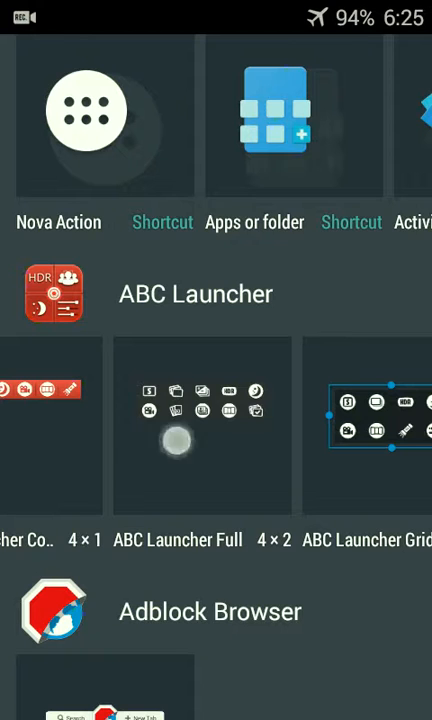
pyautogui.hscroll(-3)
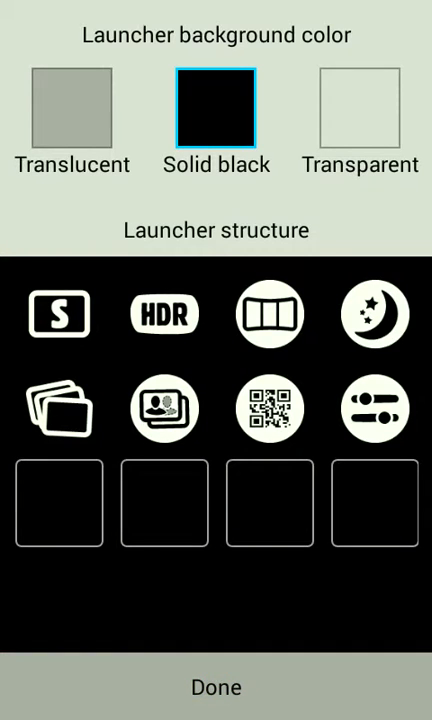
# - Confirm the camera launcher widget settings, then launch InstaSize
pyautogui.click(216, 688)
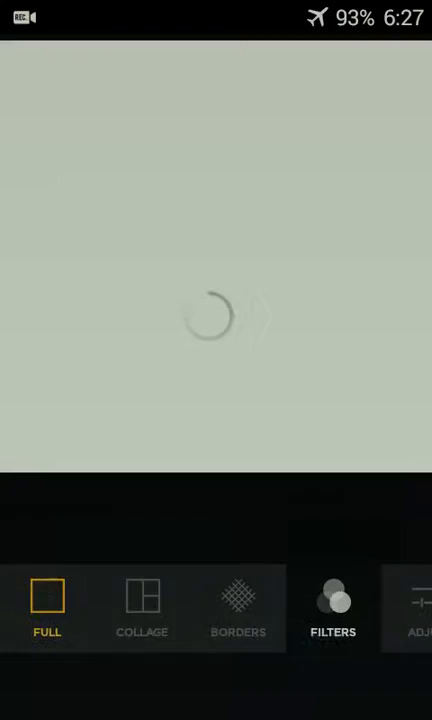
# - Look over InstaSize's photo filters, close the editor and launch Snapseed
pyautogui.click(332, 608)
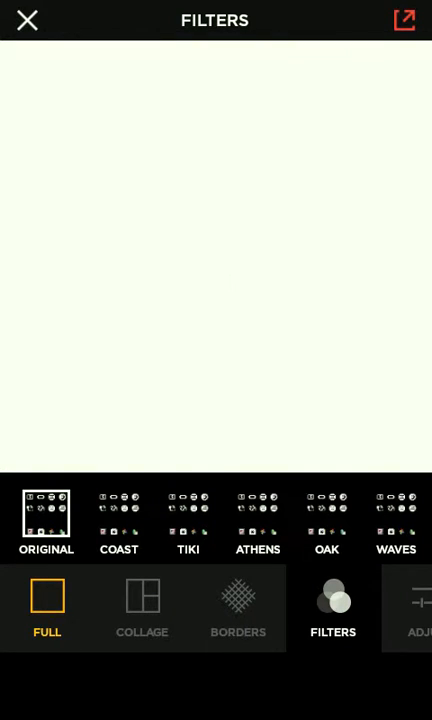
pyautogui.click(404, 20)
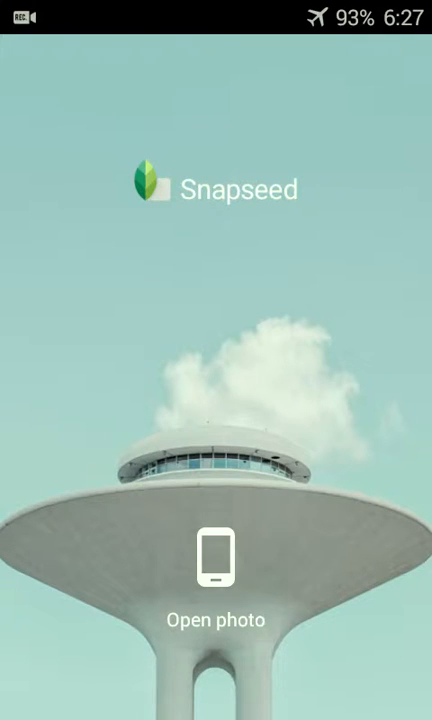
# - Pick a photo in Snapseed and scroll through its Tools and Filters list
pyautogui.click(216, 560)
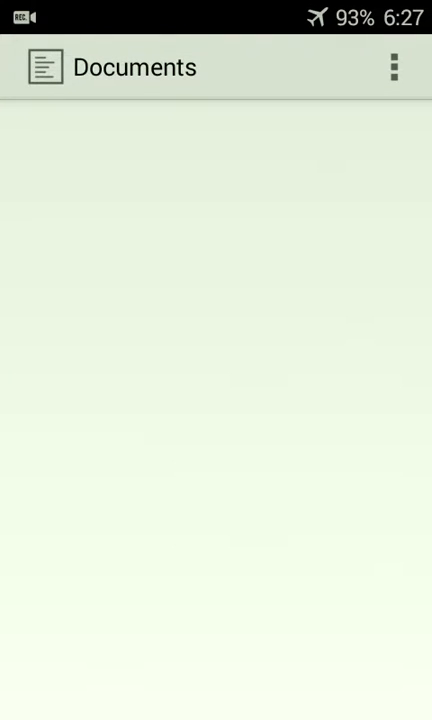
pyautogui.click(40, 68)
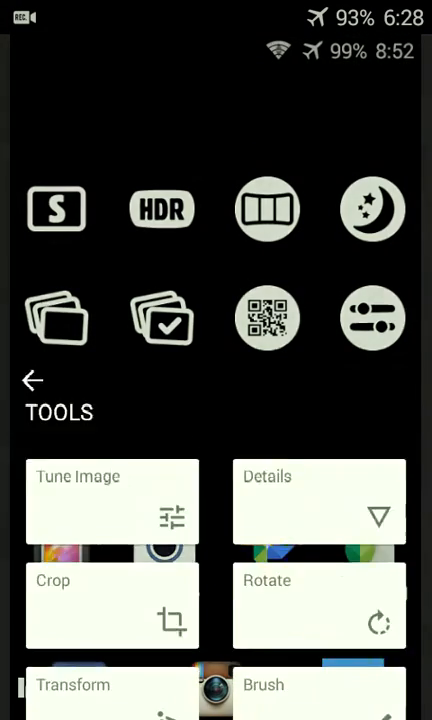
pyautogui.scroll(-3)
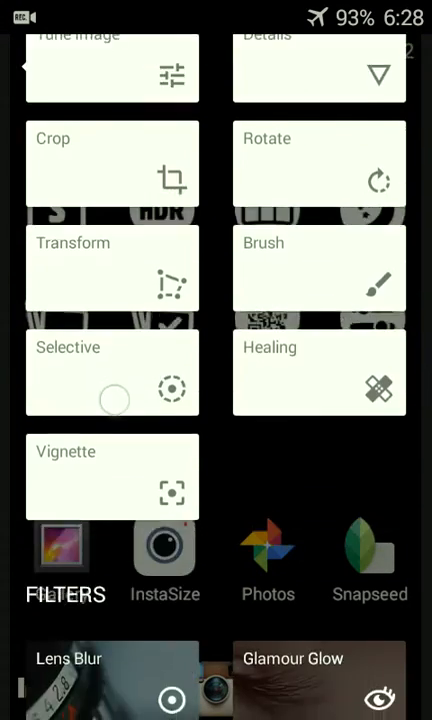
pyautogui.scroll(3)
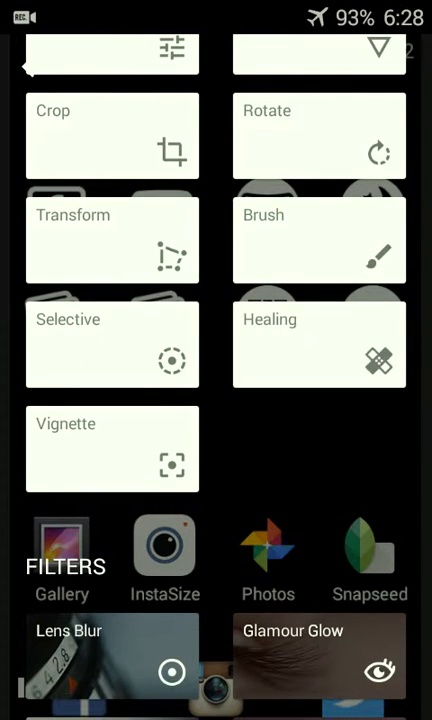
pyautogui.click(320, 344)
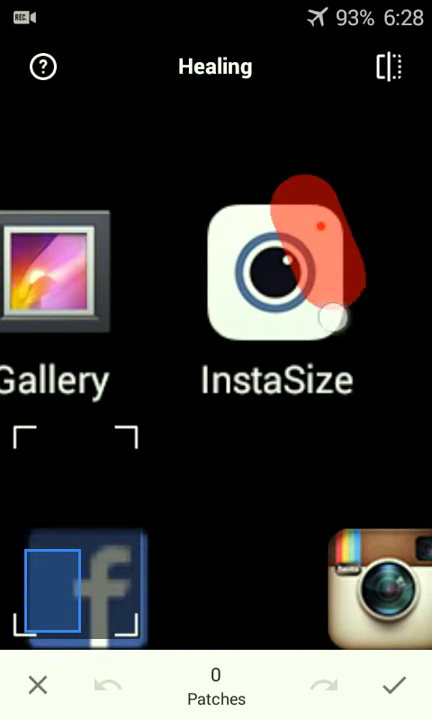
pyautogui.moveTo(320, 260); pyautogui.dragTo(216, 340)
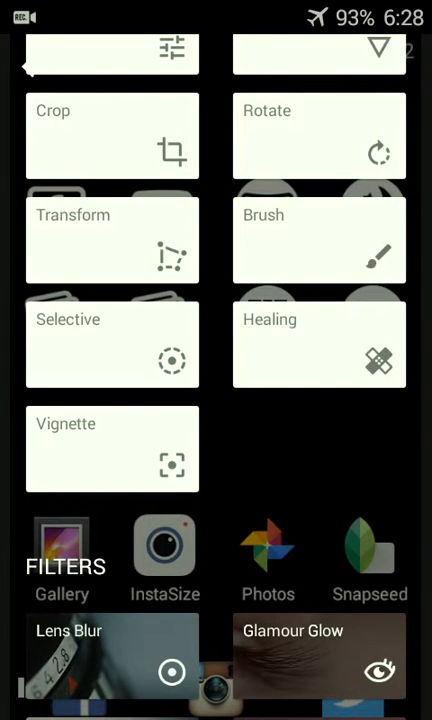
# - Scroll through Snapseed's filters list and return to the photo view
pyautogui.scroll(-3)
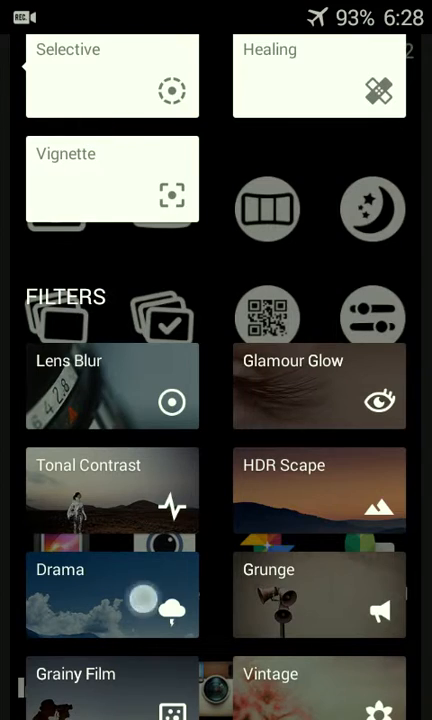
pyautogui.scroll(3)
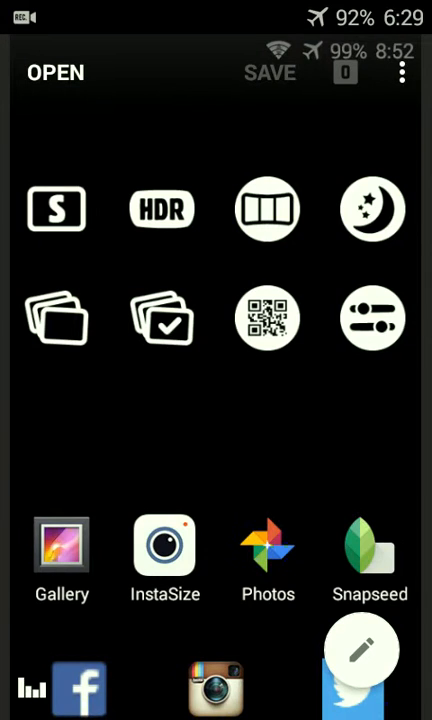
# - Leave Snapseed without saving and launch Google Photos from the home screen
pyautogui.click(370, 556)
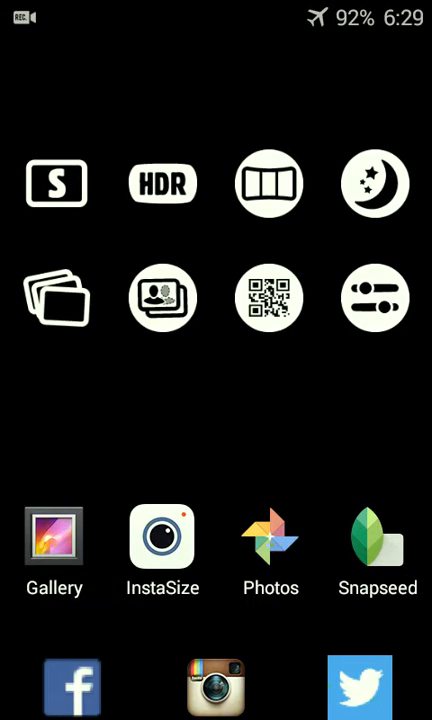
pyautogui.click(270, 536)
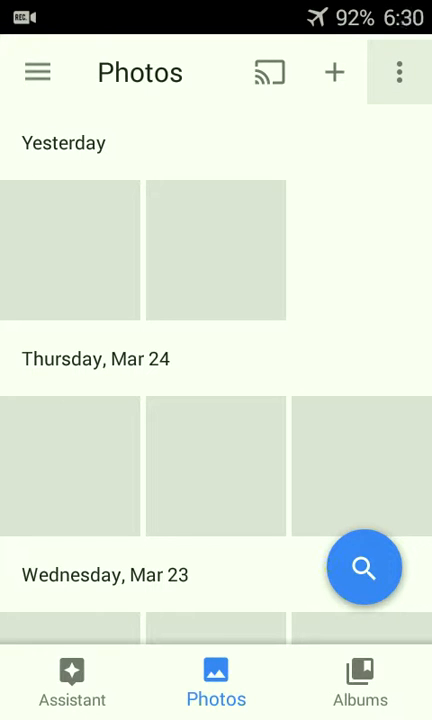
# - Leave Google Photos and open m.facebook.com, which shows Server not found offline
pyautogui.click(400, 72)
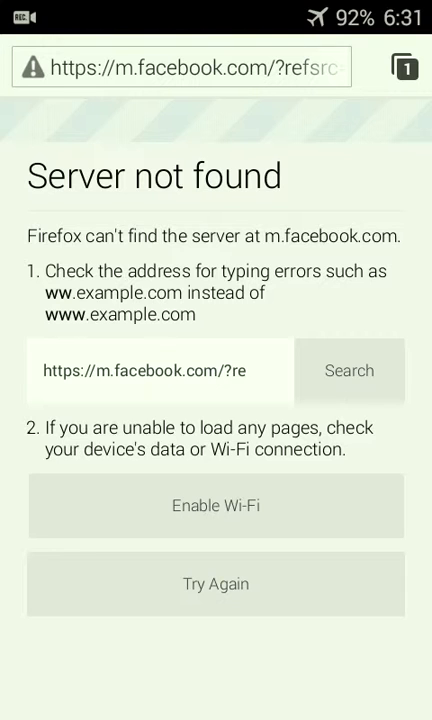
# - Show the browser menu with 'Block ads on this site' checked over m.facebook.com
pyautogui.click(400, 66)
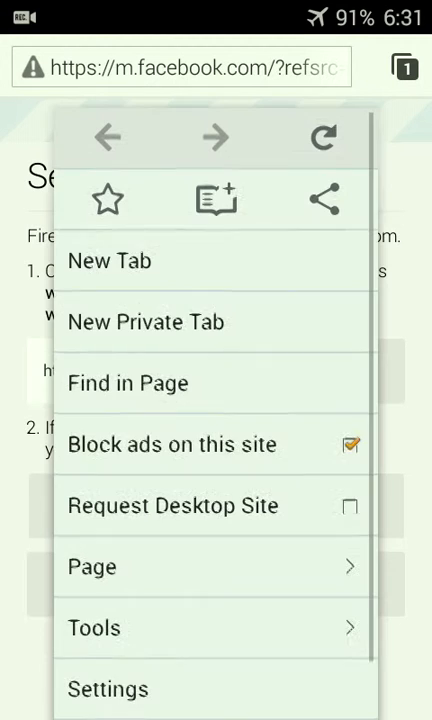
# - Review the Ad blocking options under Settings, then leave the browser for the home screen
pyautogui.click(108, 688)
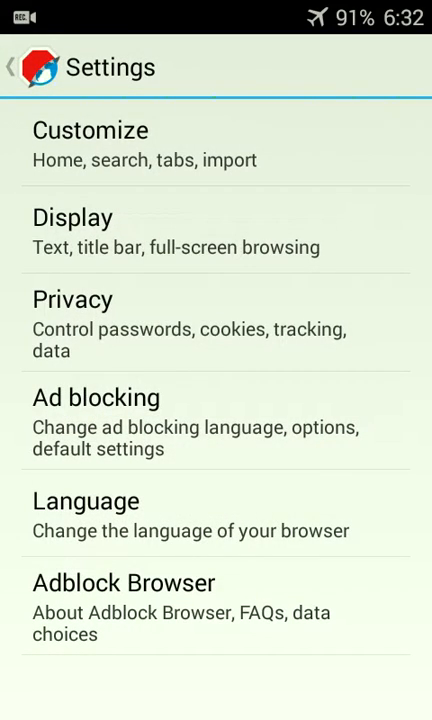
pyautogui.click(96, 396)
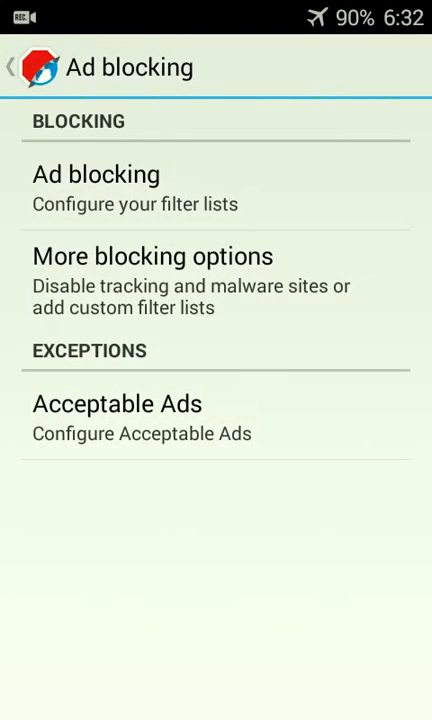
pyautogui.click(116, 404)
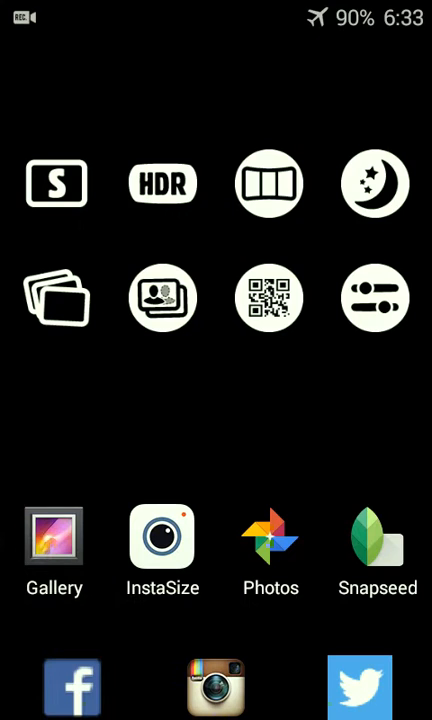
# - Launch Gallery and open the Screenshot album with the home-screen capture
pyautogui.click(56, 544)
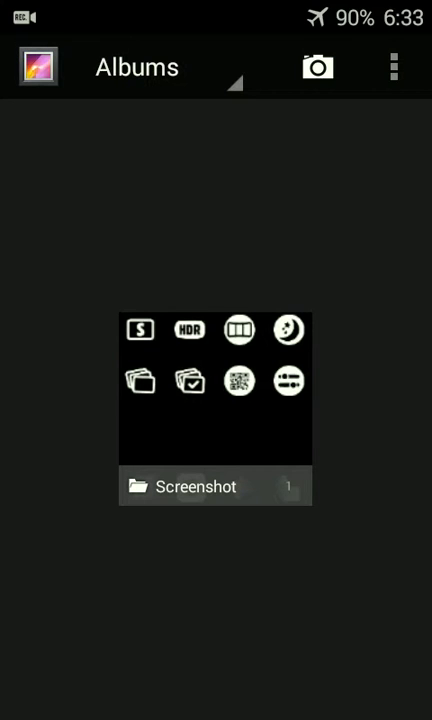
pyautogui.click(214, 486)
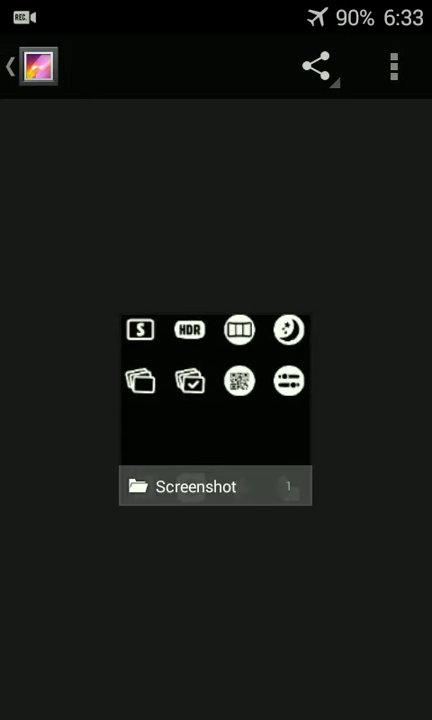